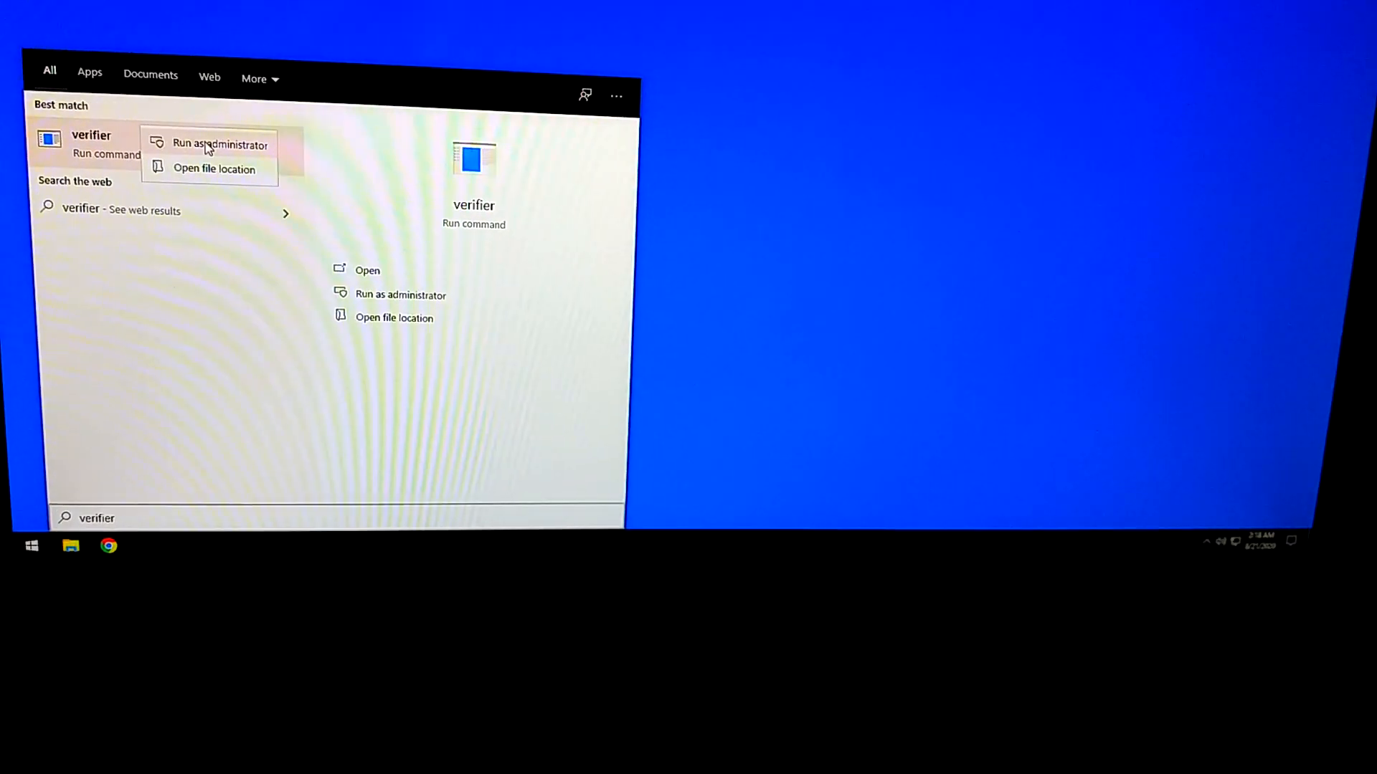
Run the verifier command as administrator from the search results
left_click(219, 143)
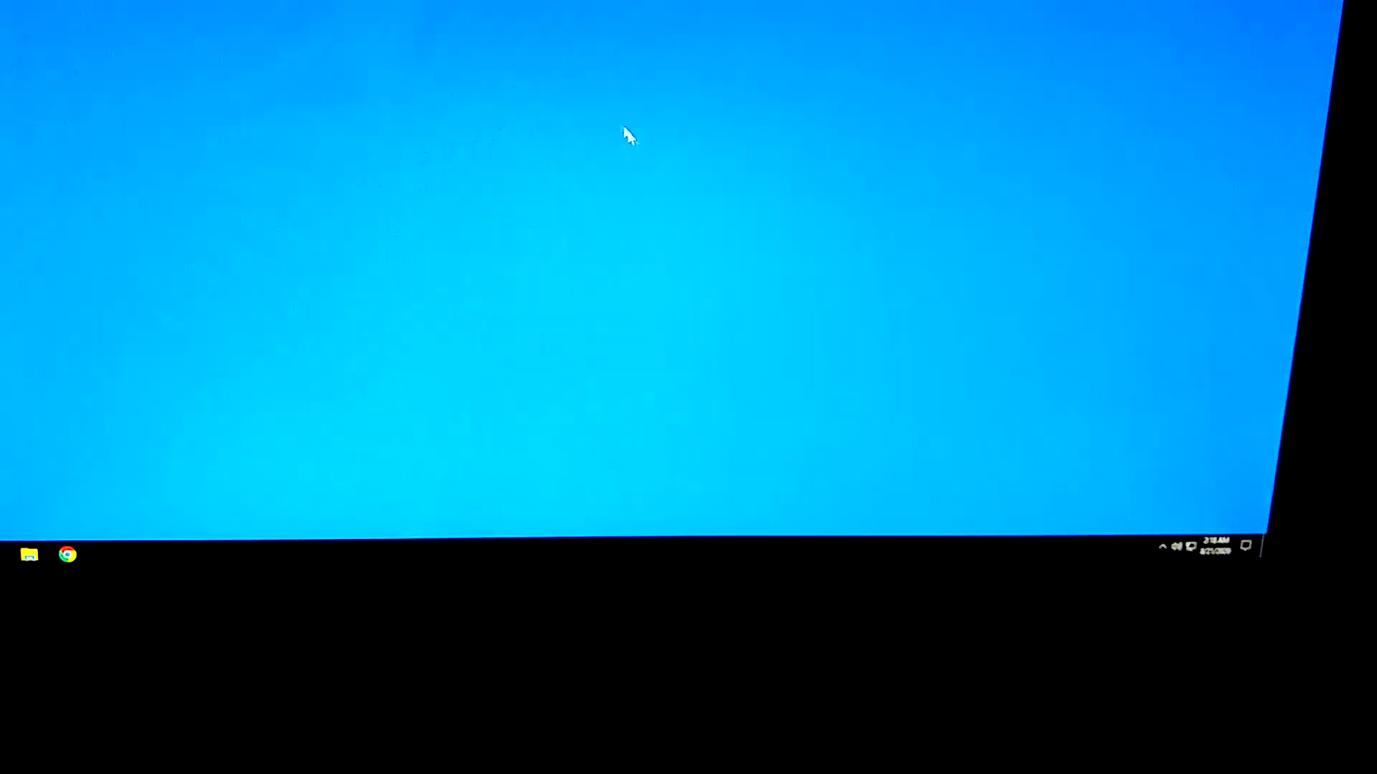